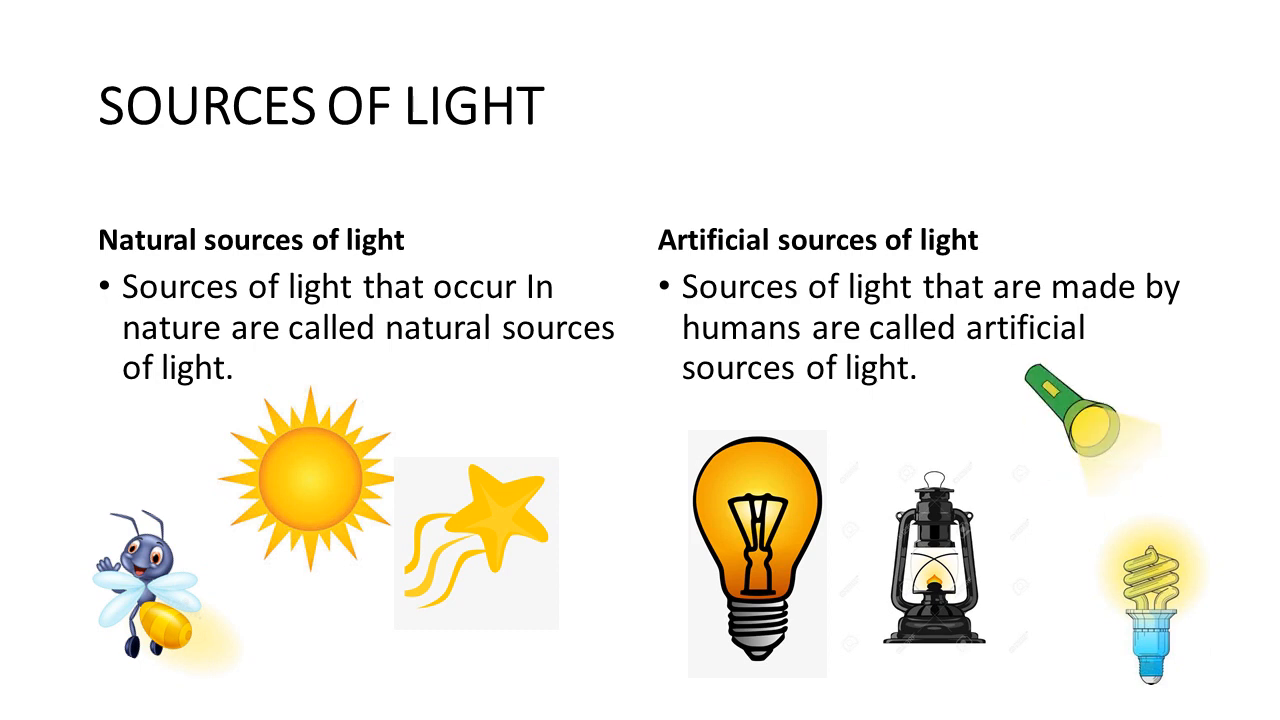
# - Advance through the point-source activity slide to the luminous versus non-luminous objects definitions
pyautogui.press('Right')
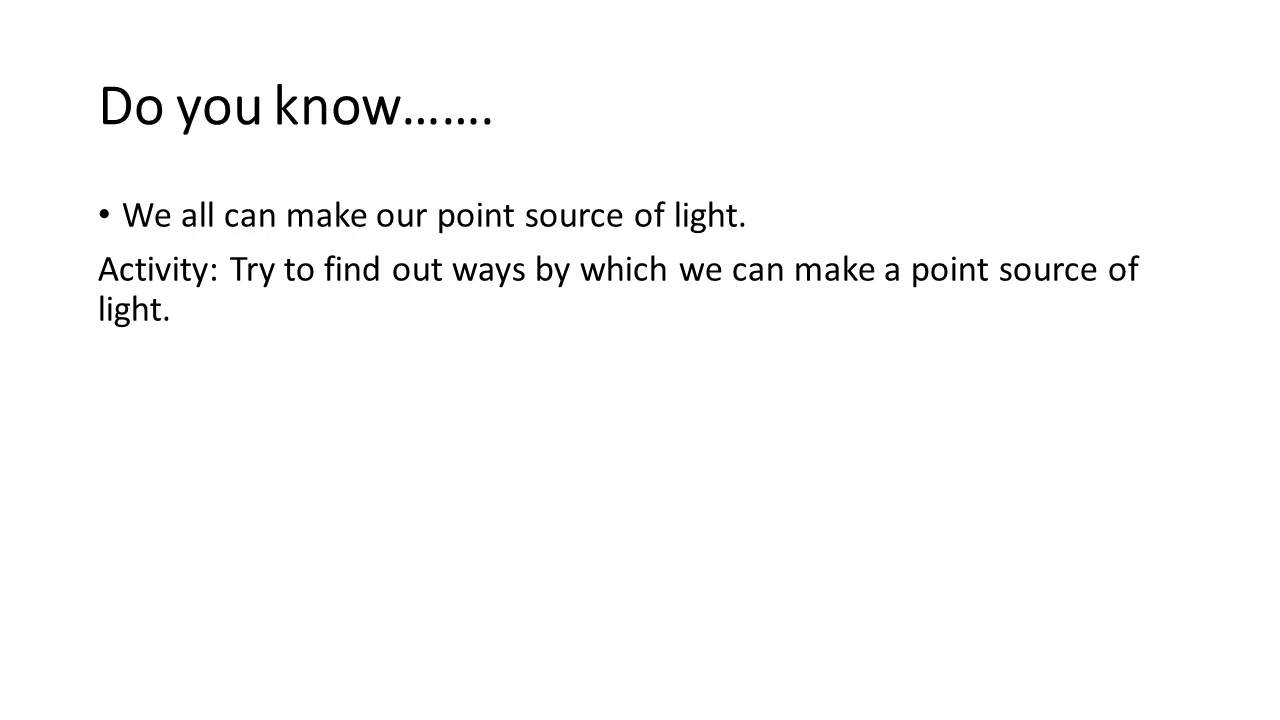
pyautogui.press('right')
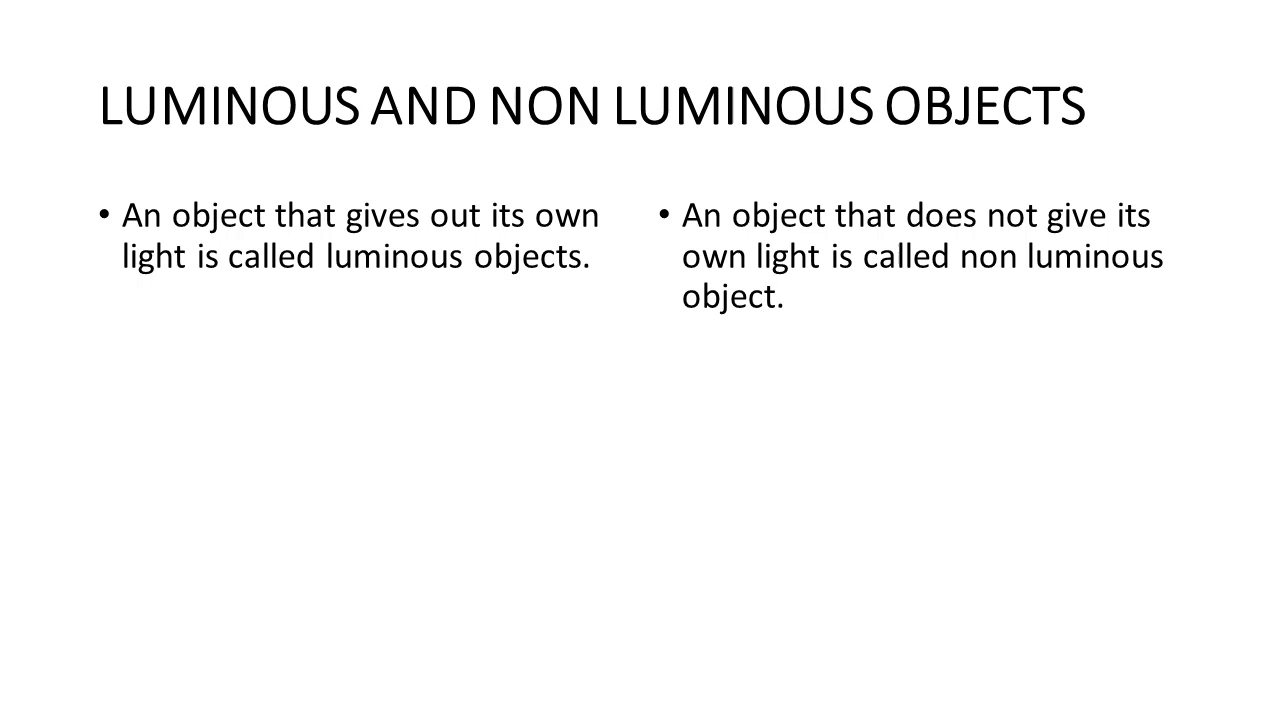
# - Advance to the quiz slide asking which of four options is not a luminous object
pyautogui.press('Right')
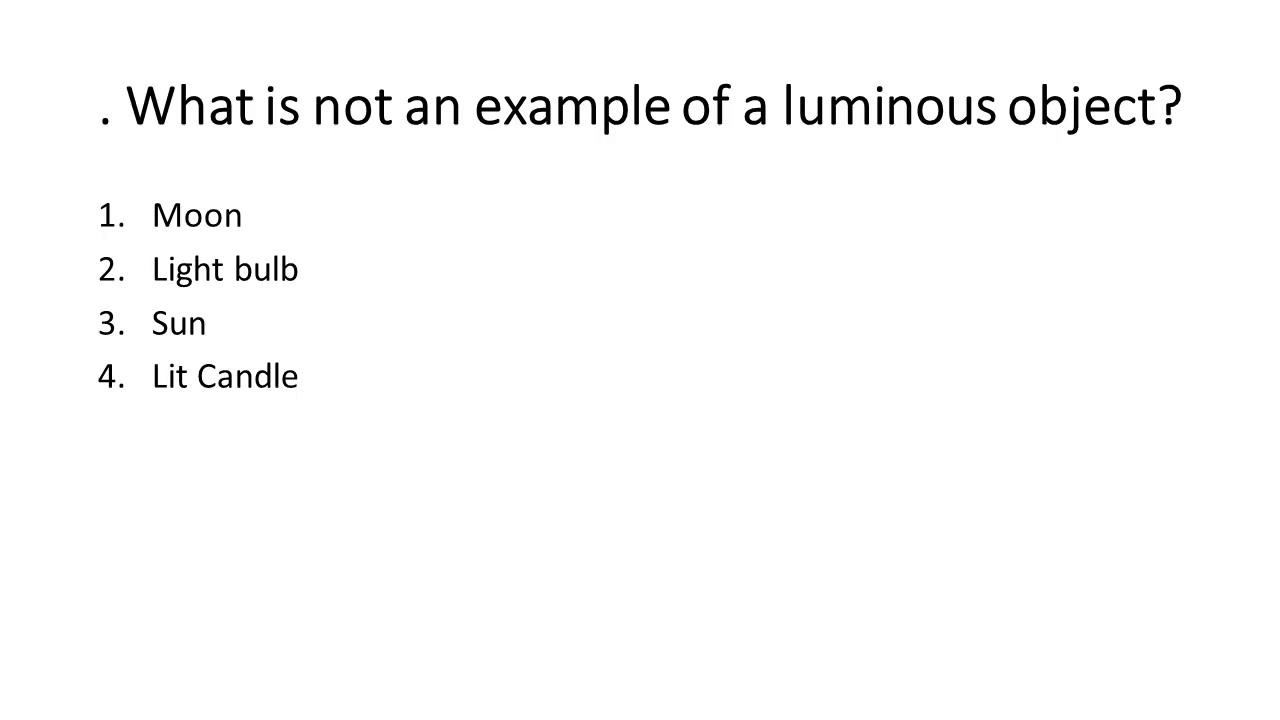